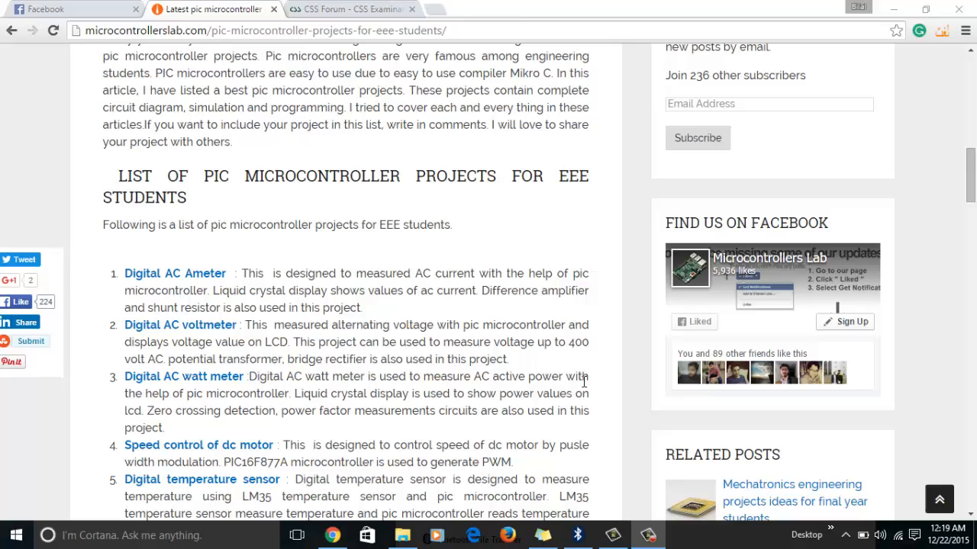
Return from the PIC projects article to the microcontrollerslab.com home page.
scroll("down", 3)
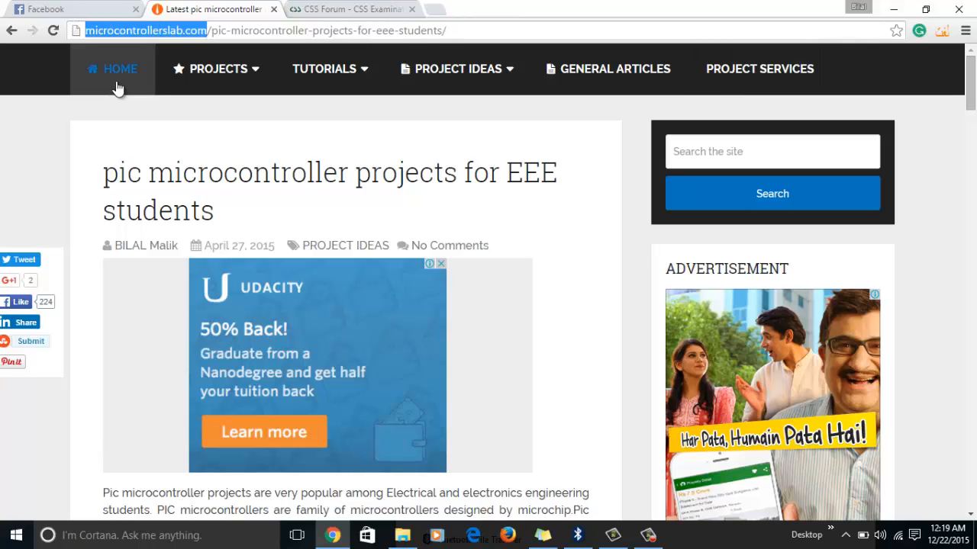
left_click(120, 69)
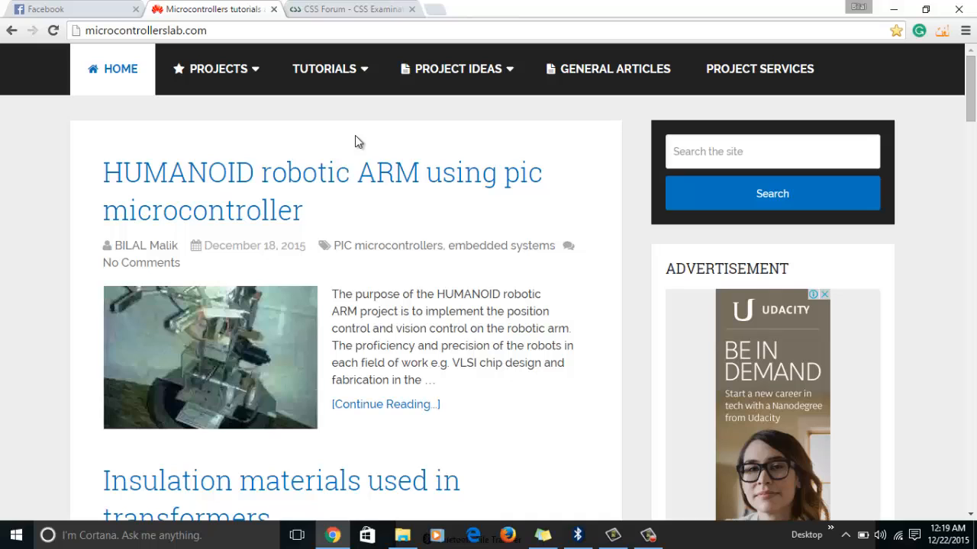
Browse Tutorials, then pick PIC Microcontroller under the Project Ideas menu.
left_click(323, 68)
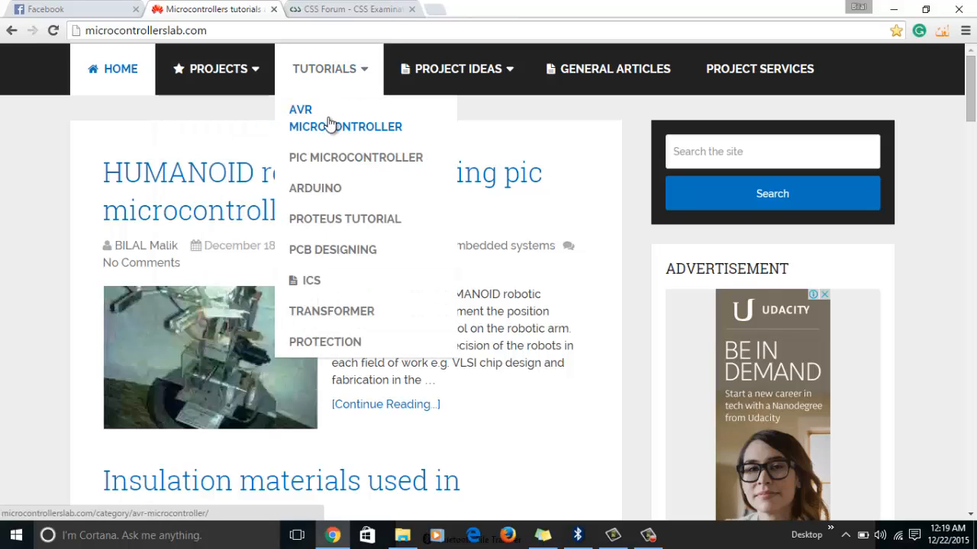
mouse_move(355, 157)
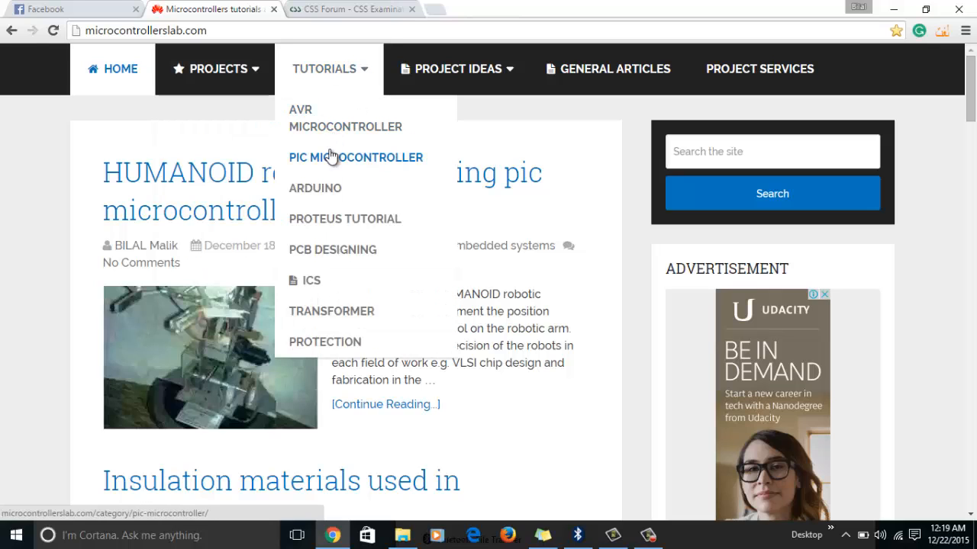
mouse_move(311, 284)
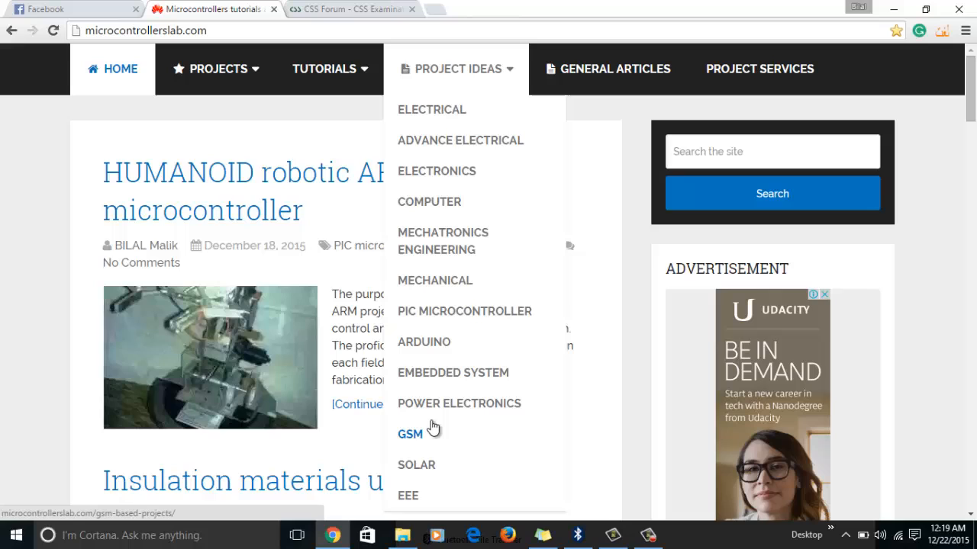
mouse_move(443, 126)
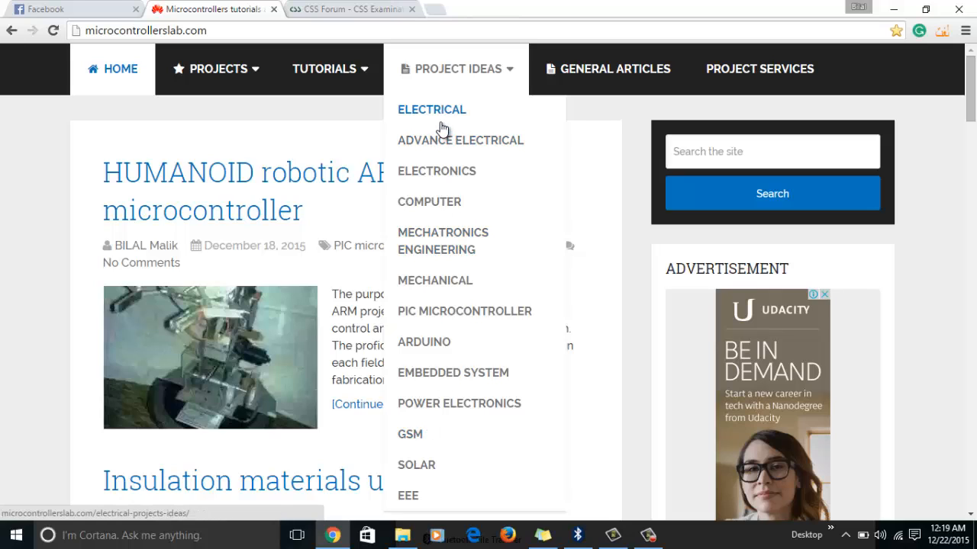
mouse_move(460, 140)
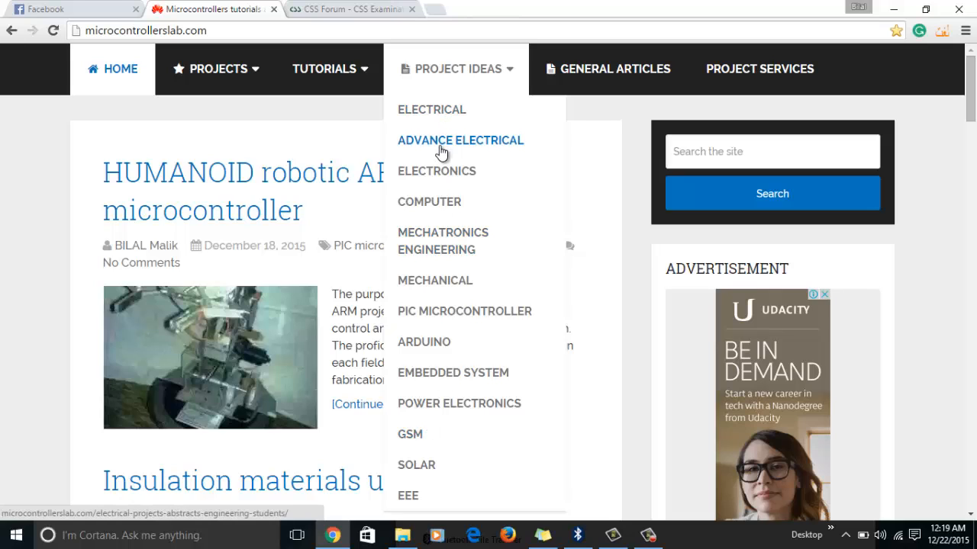
mouse_move(430, 202)
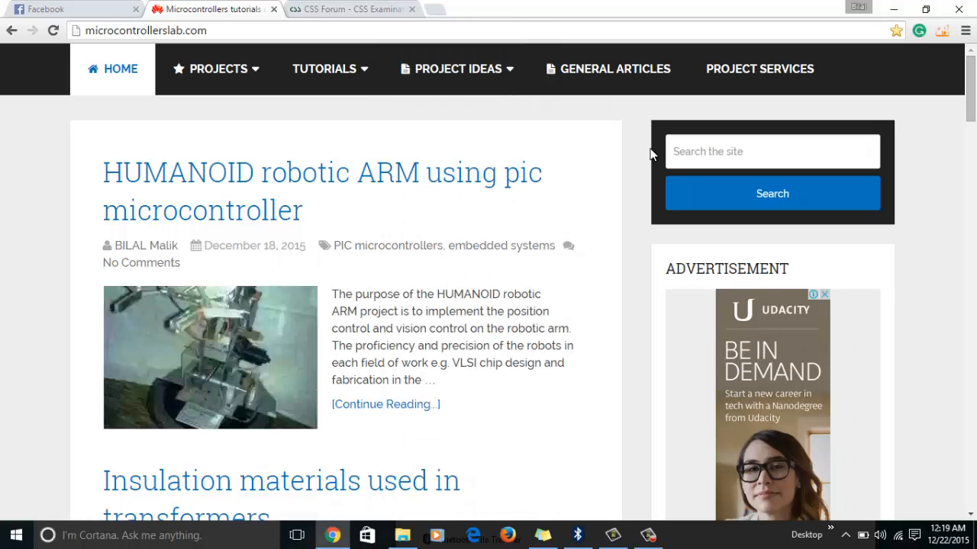
left_click(458, 69)
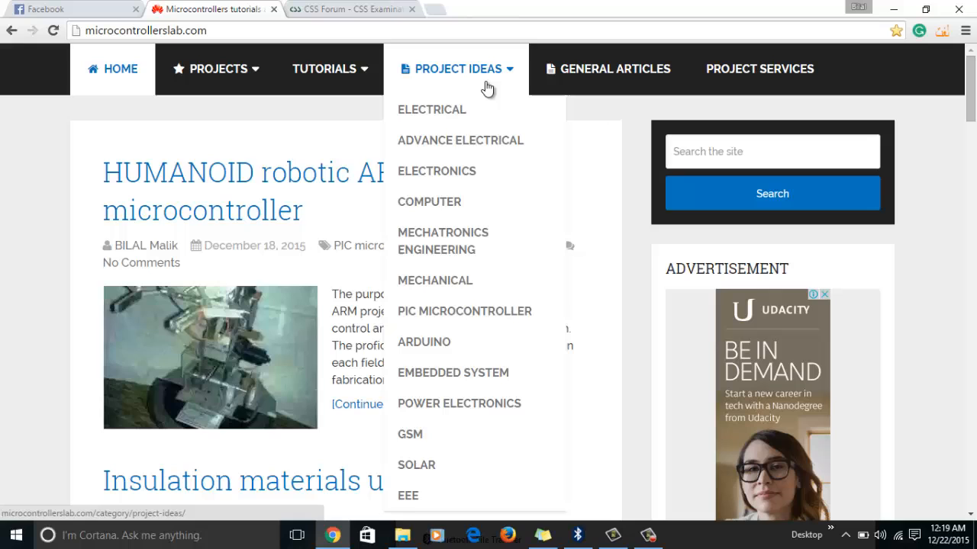
left_click(464, 311)
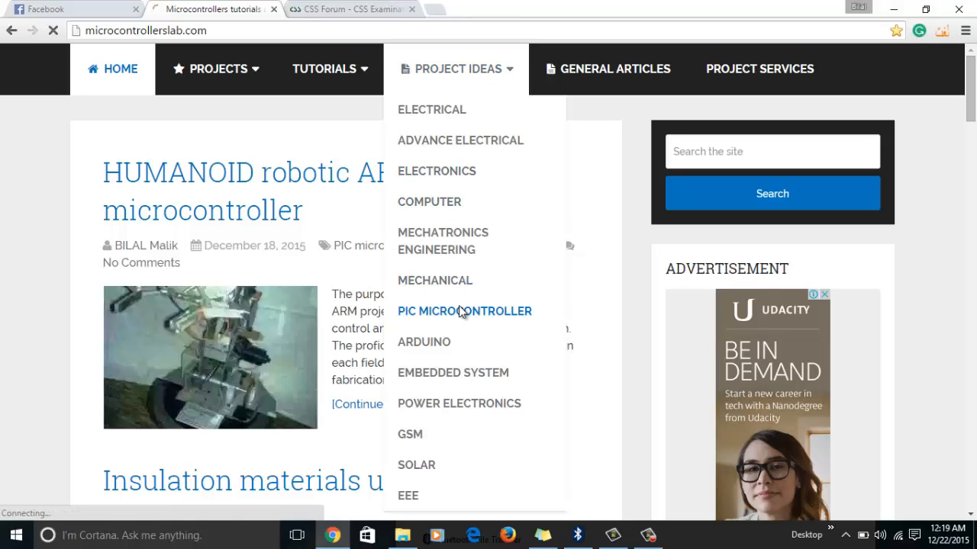
Reselect PIC Microcontroller to load 'pic microcontroller projects for EEE students'.
left_click(465, 311)
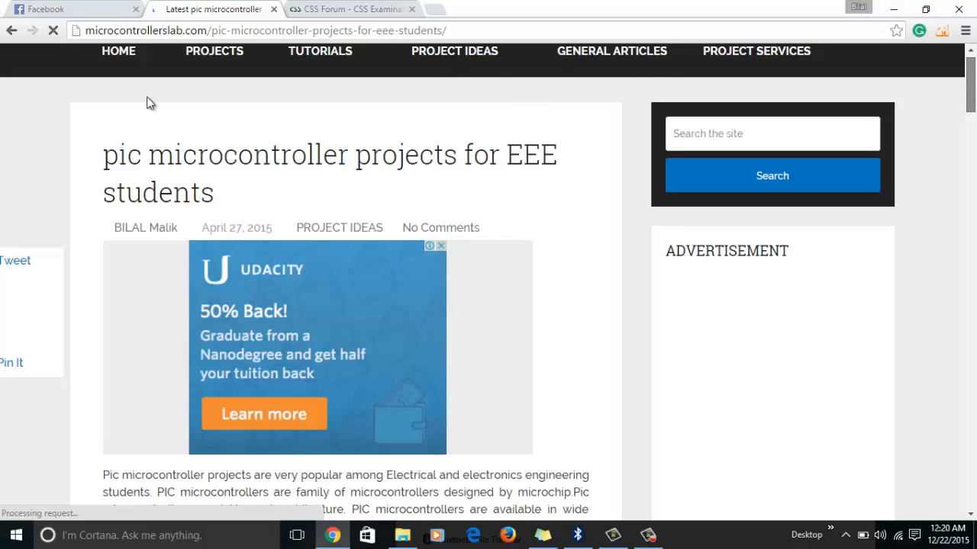
double_click(164, 31)
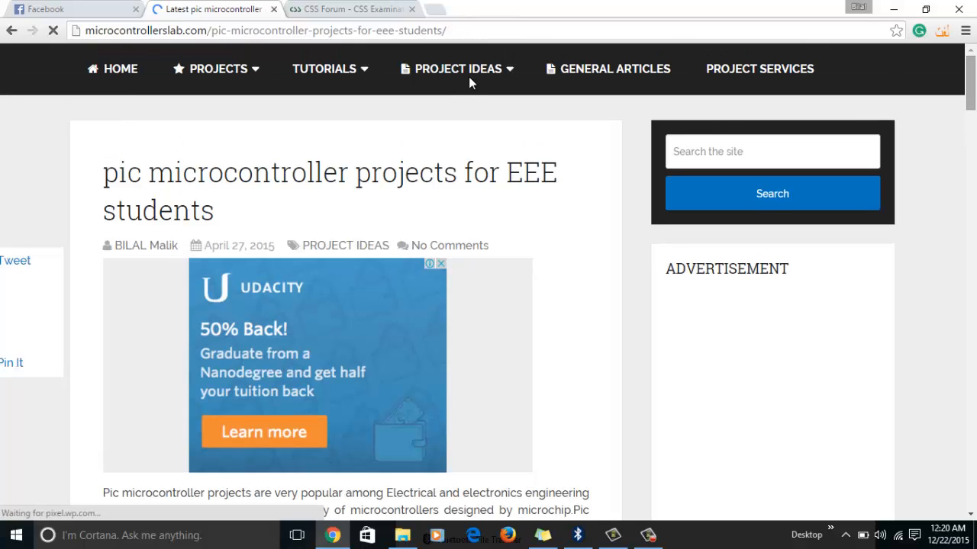
mouse_move(458, 69)
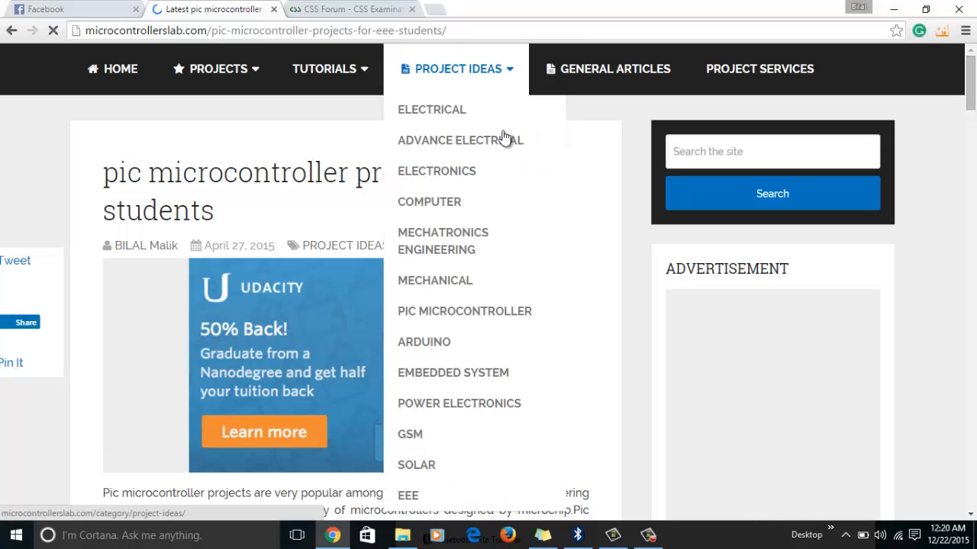
mouse_move(431, 316)
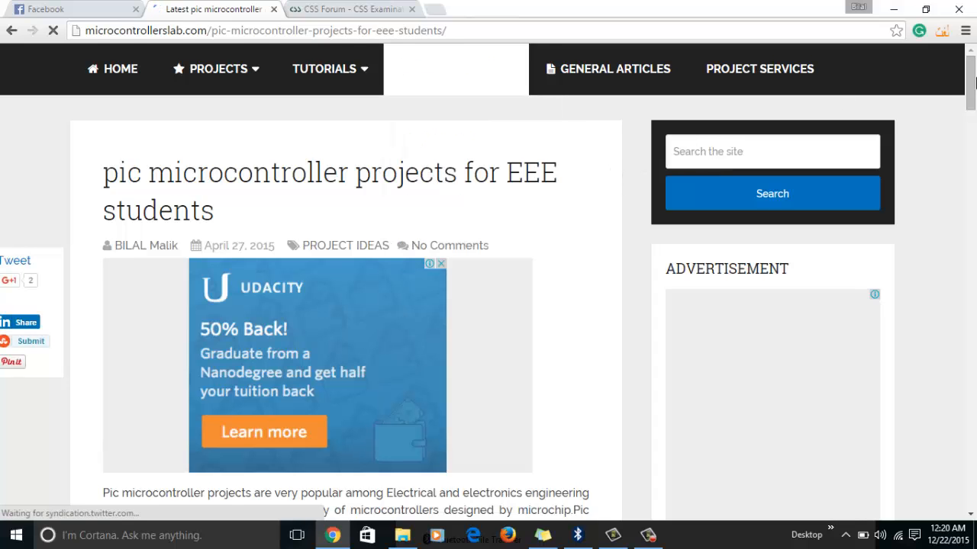
Scroll through the numbered PIC projects list to find the Digital AC Ameter entry.
scroll("down", 3)
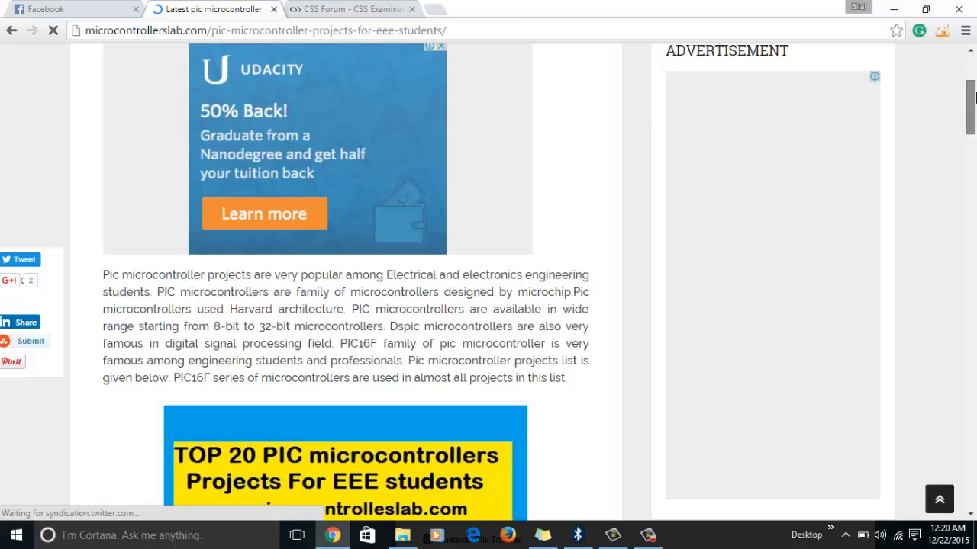
scroll("up", 3)
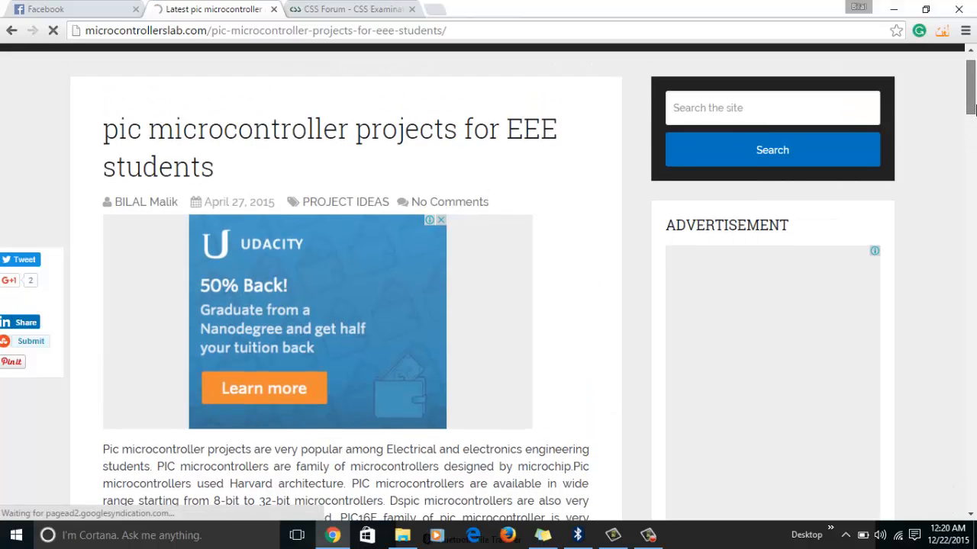
scroll("down", 3)
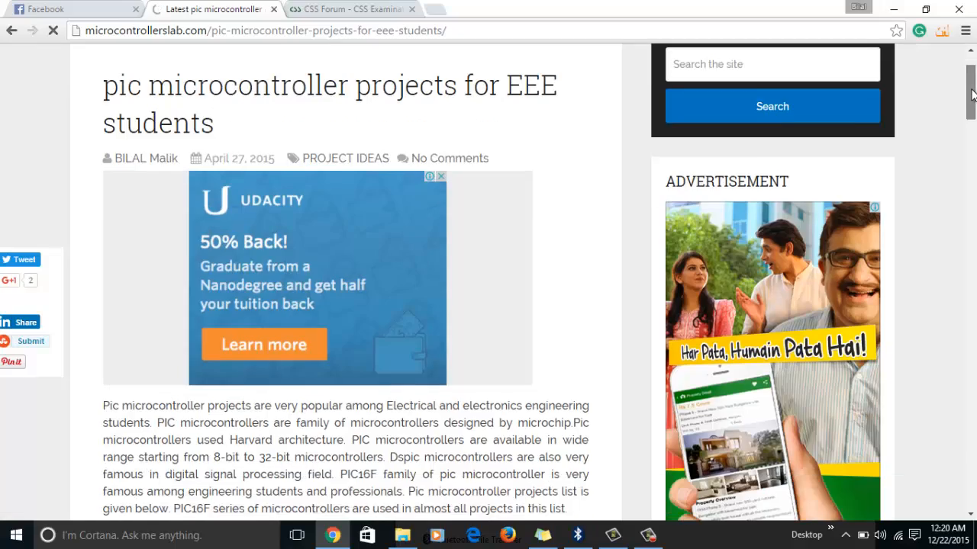
scroll("down", 3)
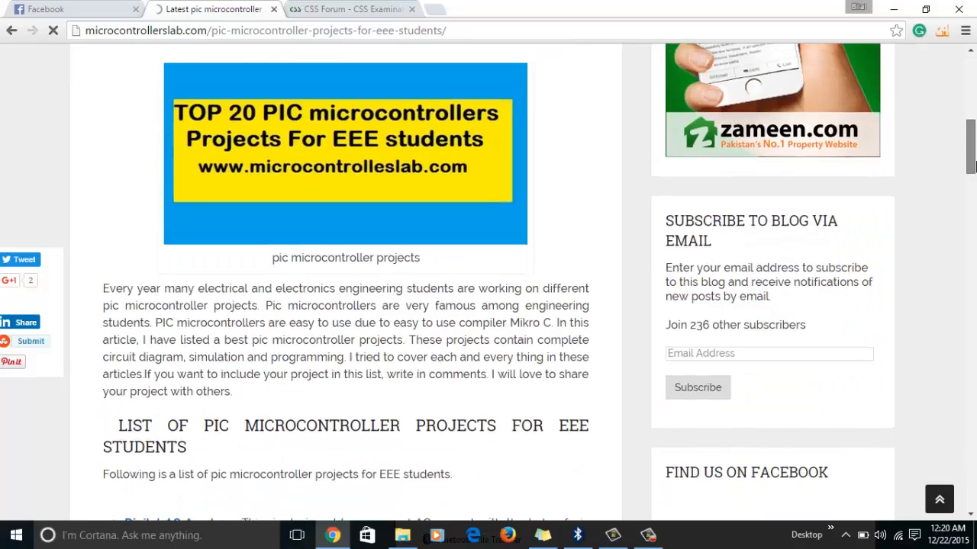
scroll("down", 3)
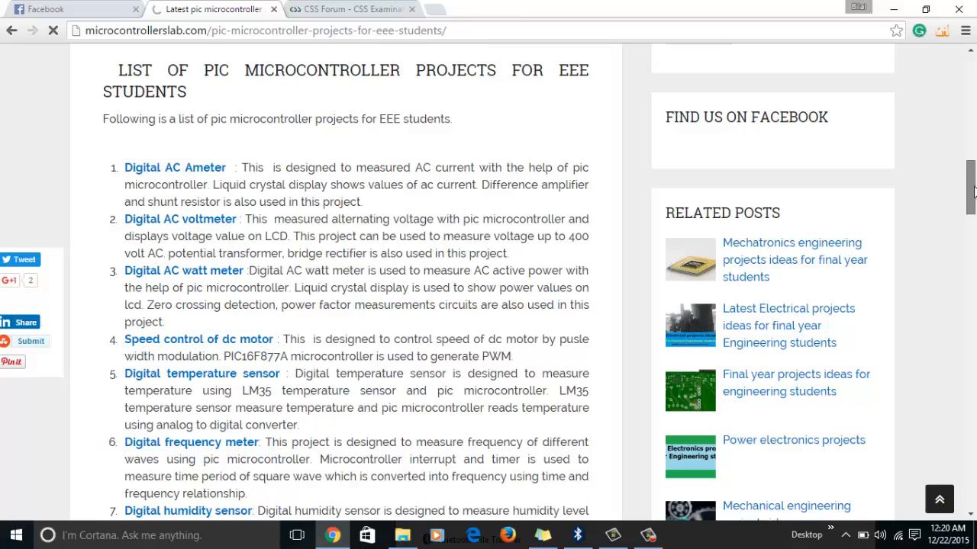
scroll("down", 3)
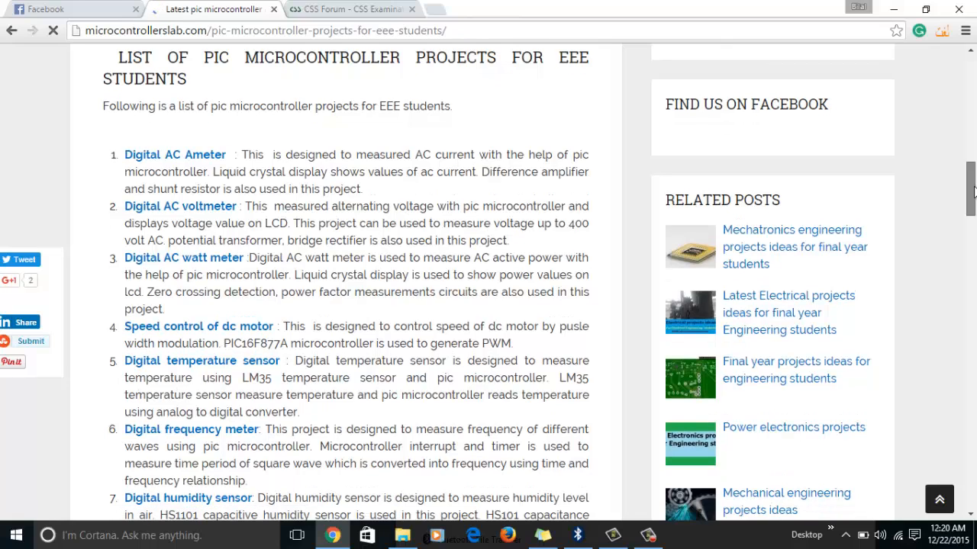
scroll("down", 3)
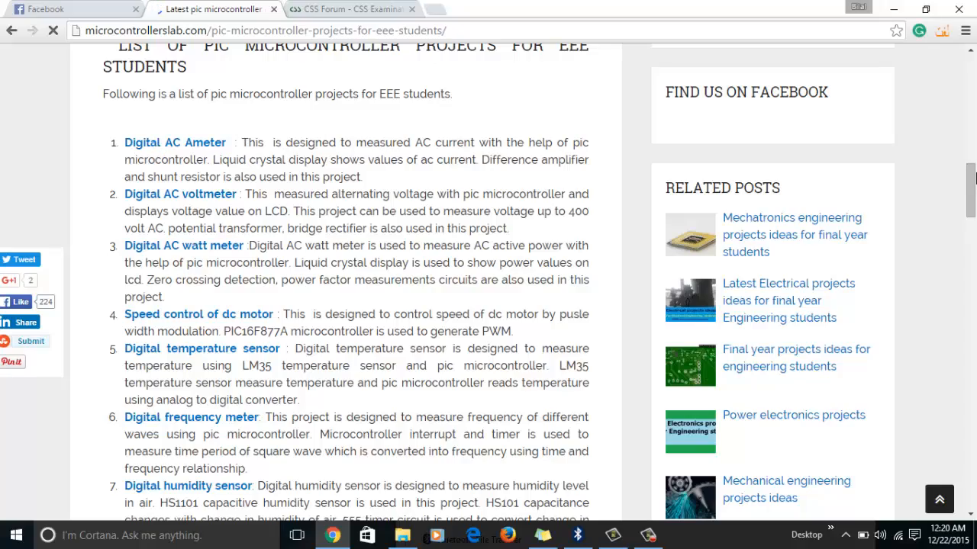
scroll("down", 3)
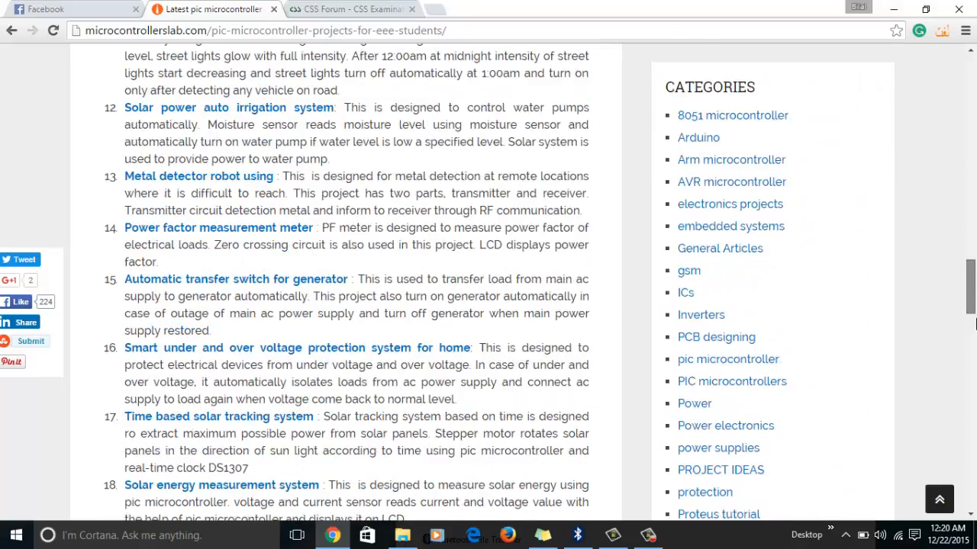
scroll("down", 3)
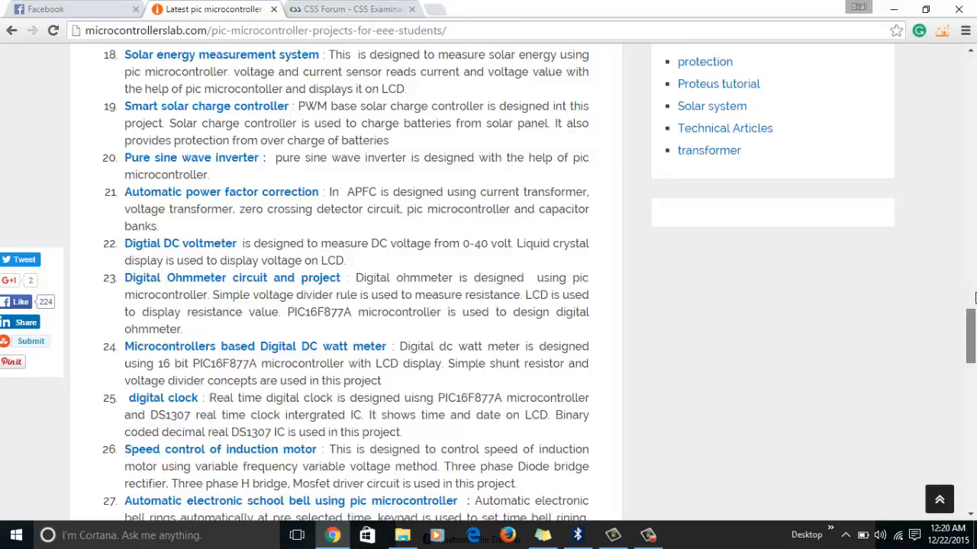
scroll("up", 3)
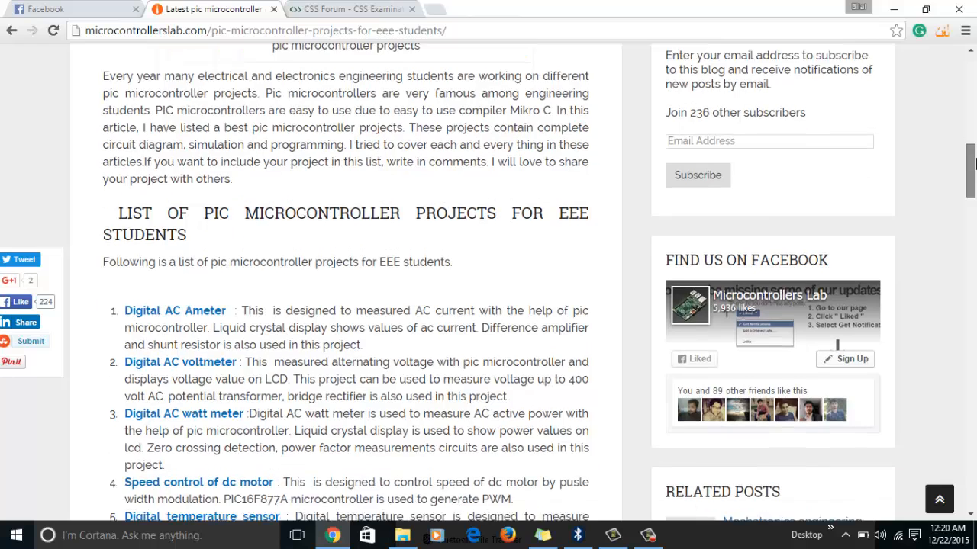
scroll("down", 3)
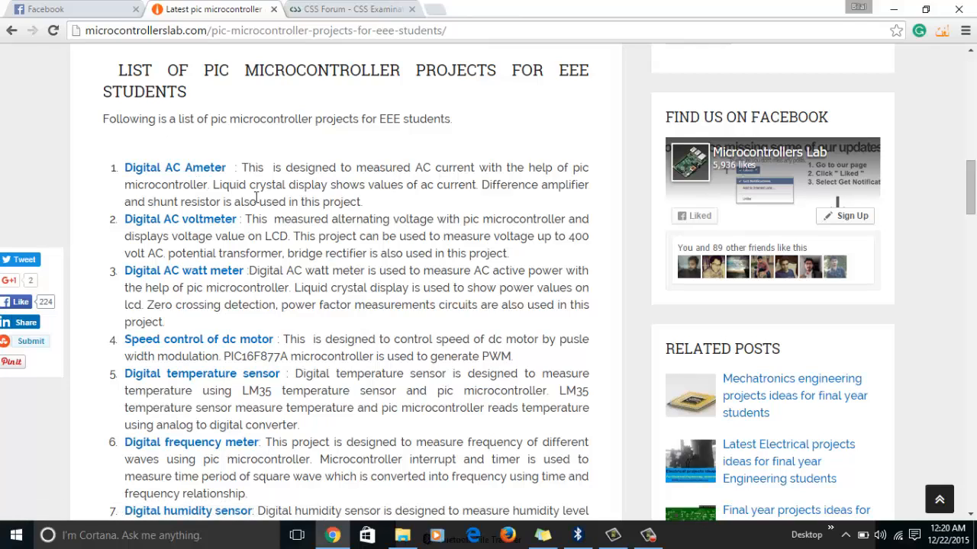
mouse_move(289, 175)
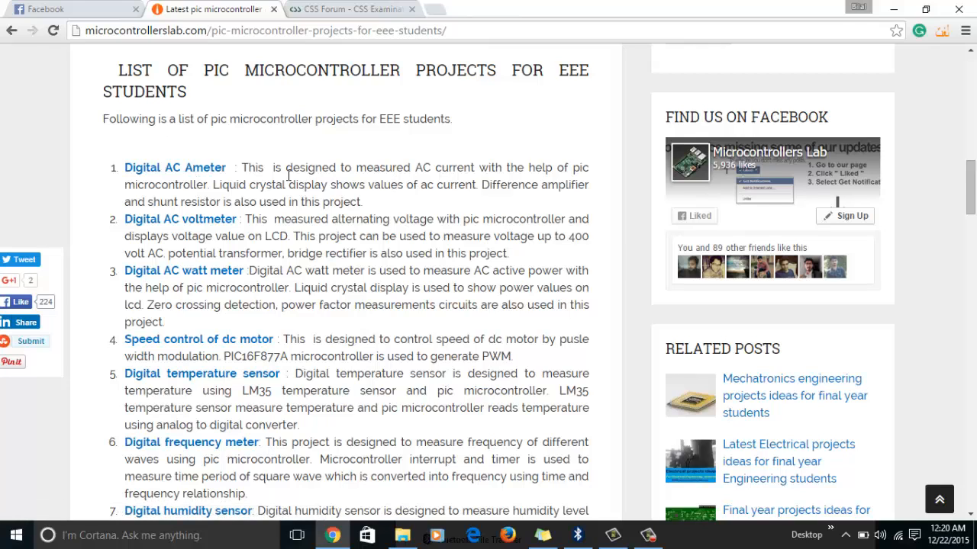
mouse_move(185, 216)
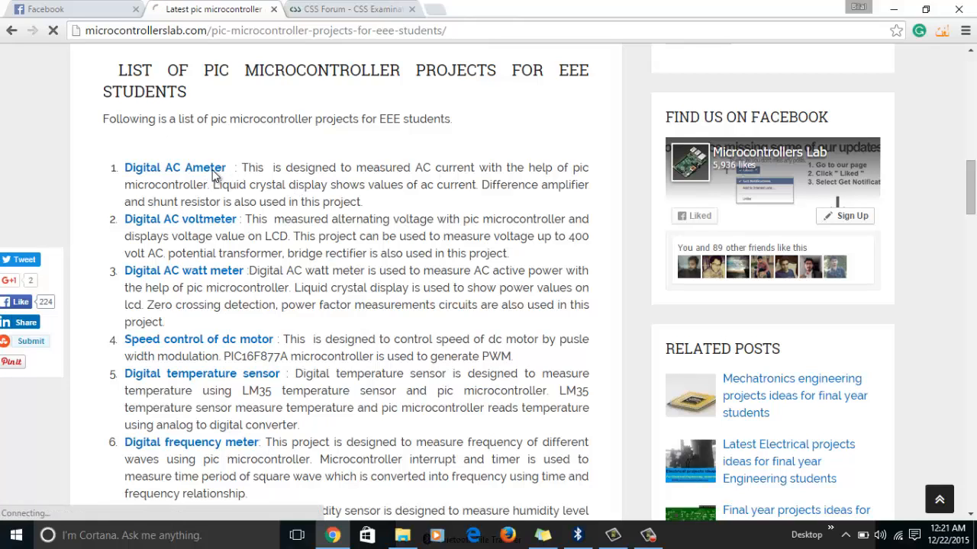
Open the Digital AC Ameter project and scroll to its Page Contents box.
left_click(175, 167)
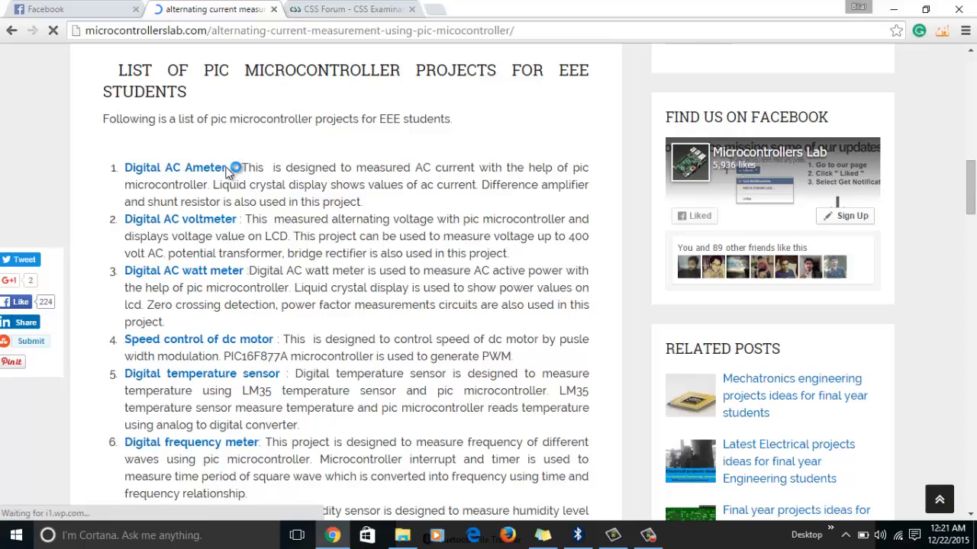
left_click(174, 167)
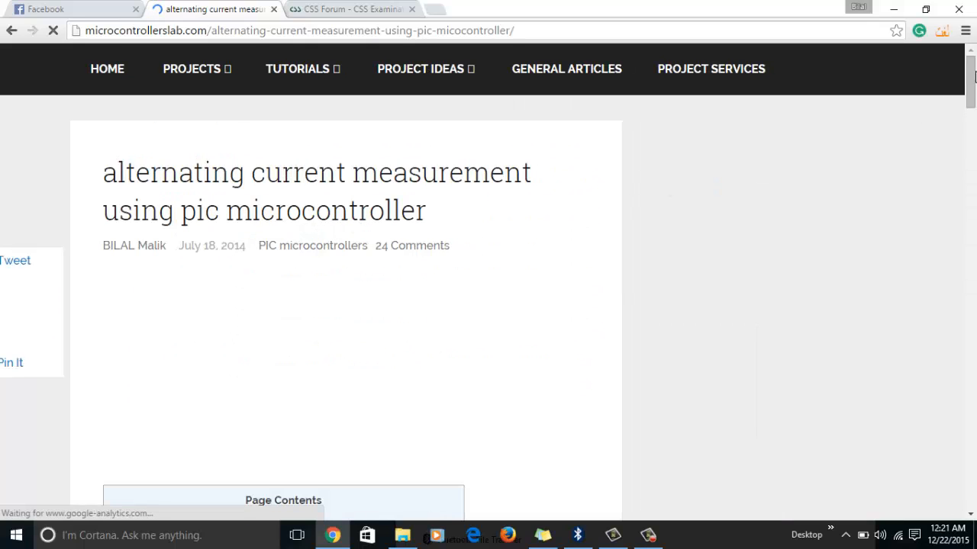
scroll("down", 3)
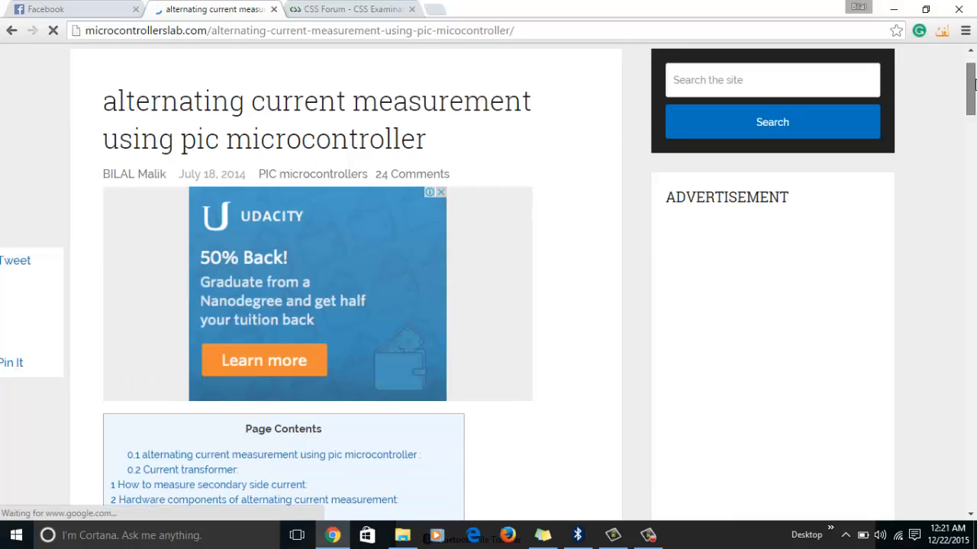